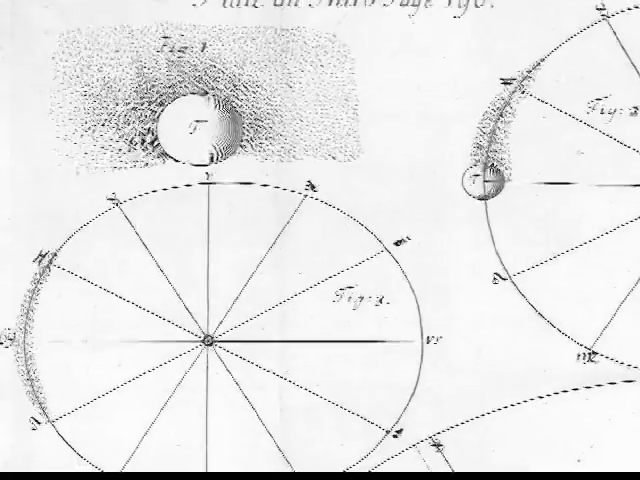
scroll("down", 3)
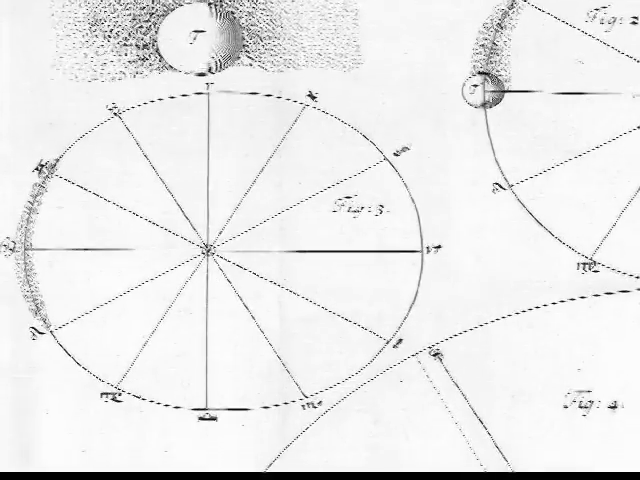